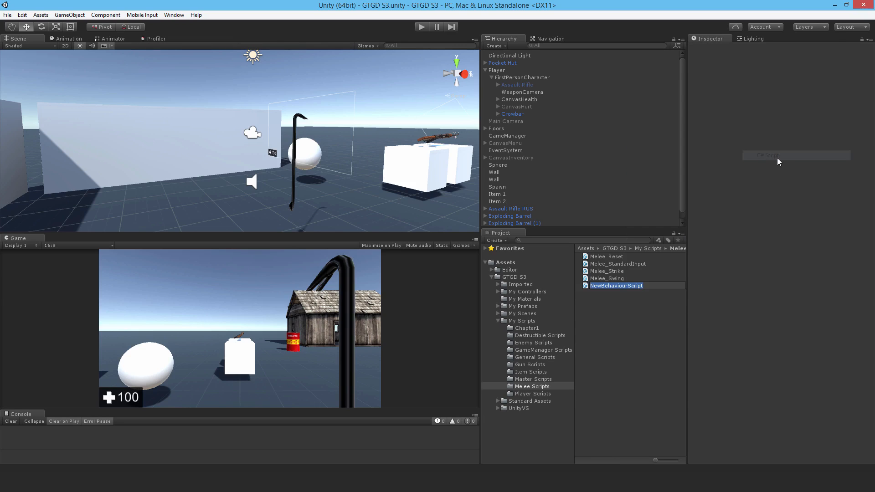
# - Name the new script Melee_HitEffects and open it in Visual Studio
pyautogui.write('Melee_HitEffects')
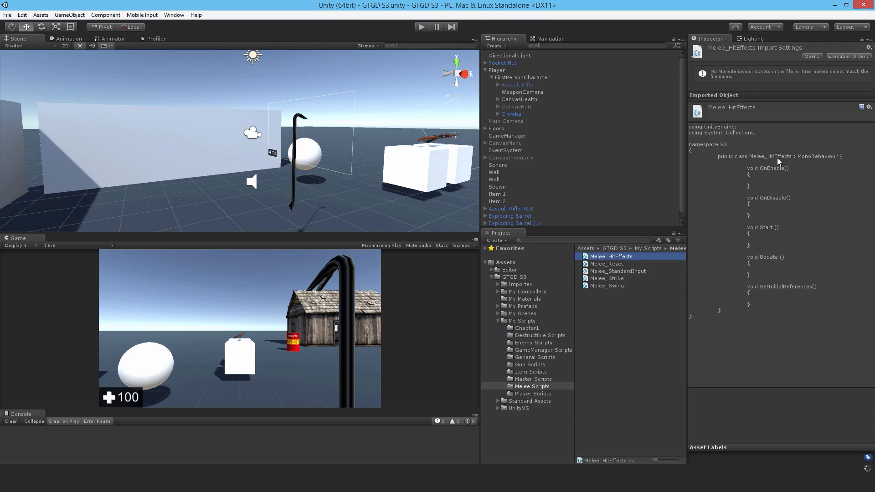
pyautogui.doubleClick(611, 256)
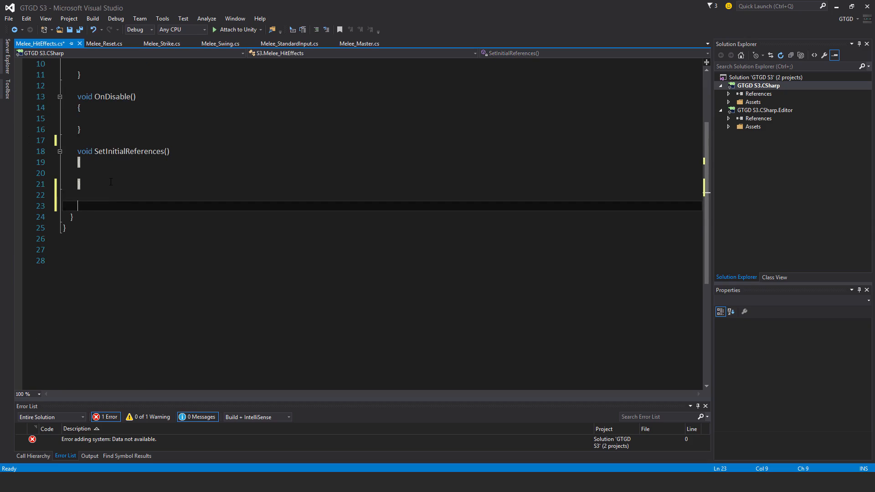
# - Write an empty void SpawnHitEffect(Collision hitCollision, Transform hitTransform) method
pyautogui.write('void Spaw')
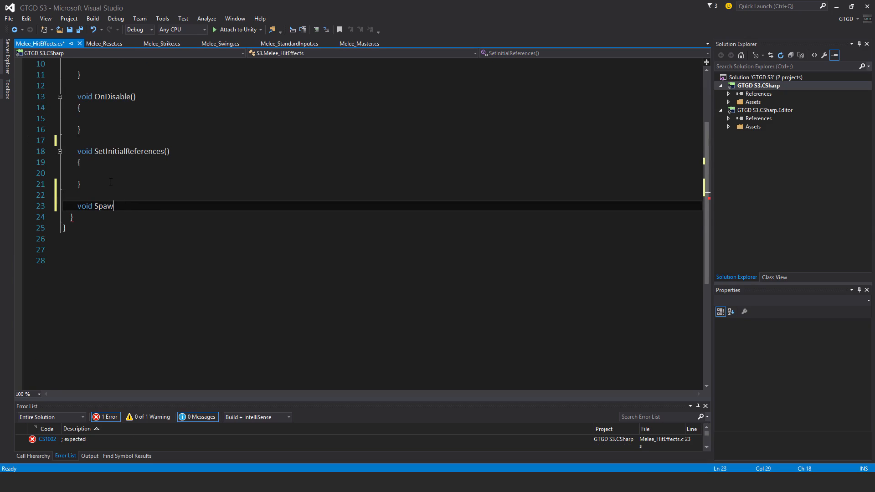
pyautogui.write('Hit')
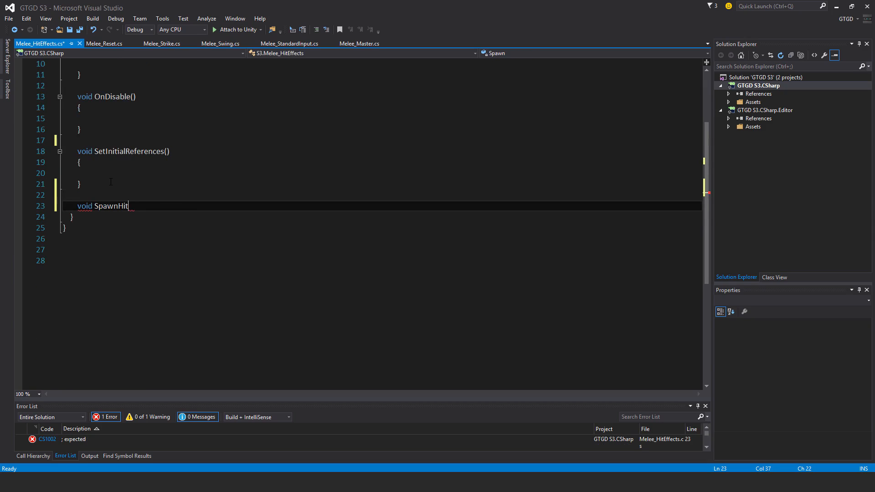
pyautogui.write('Effect(')
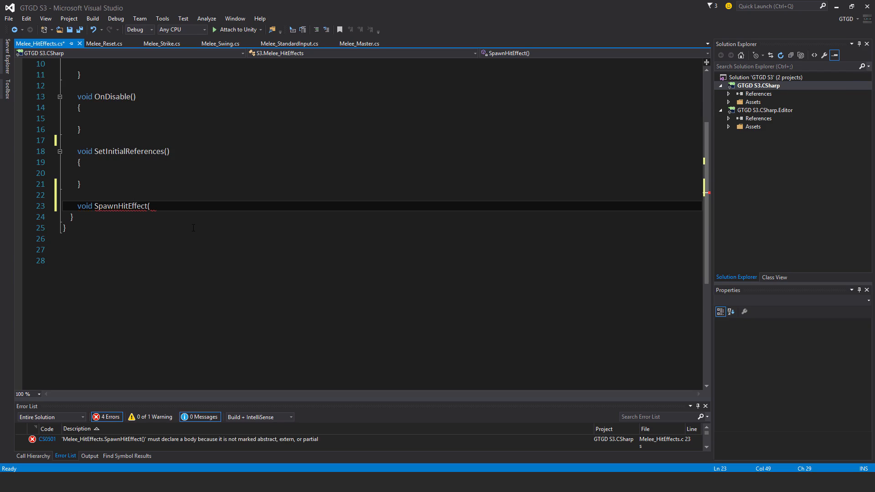
pyautogui.write('Coll')
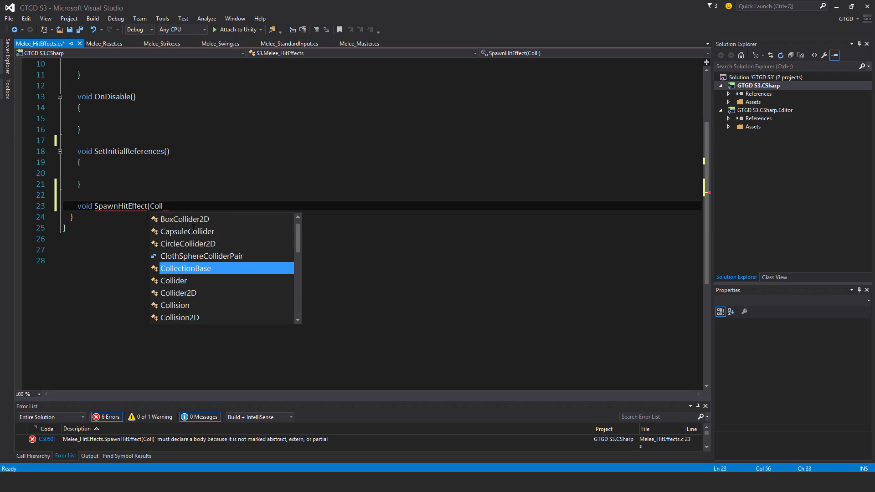
pyautogui.write('ision hitDCollision, Tran')
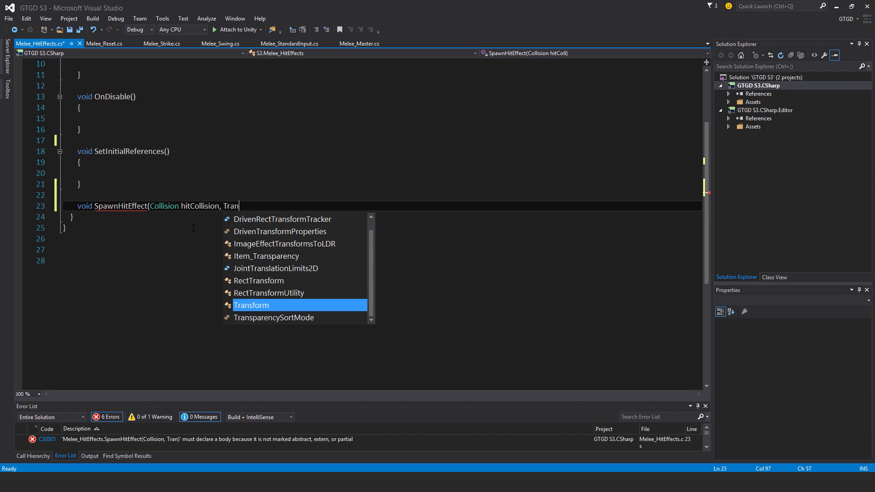
pyautogui.write('sform hitTransform')
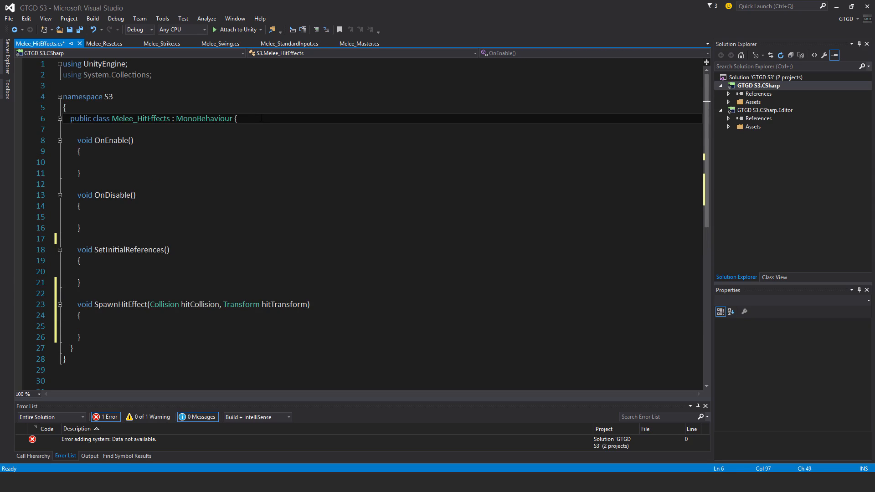
# - Declare a private Melee_Master meleeMaster field
pyautogui.write('private')
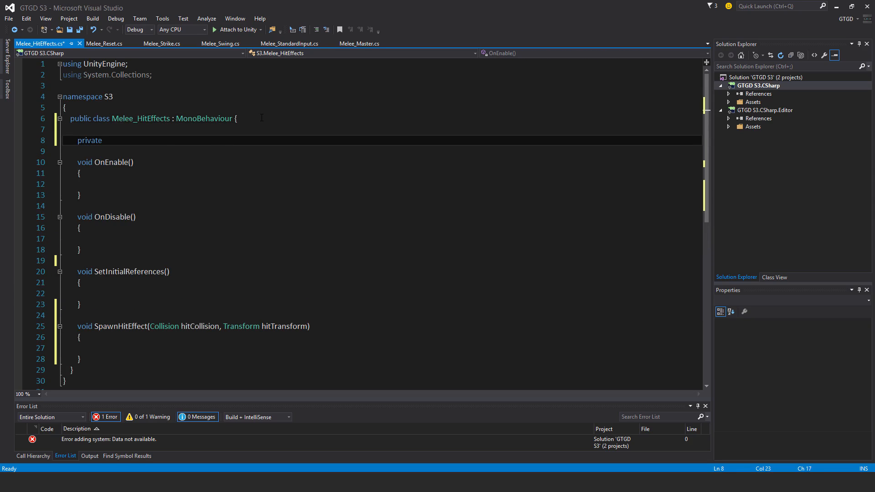
pyautogui.write('Melee_Master')
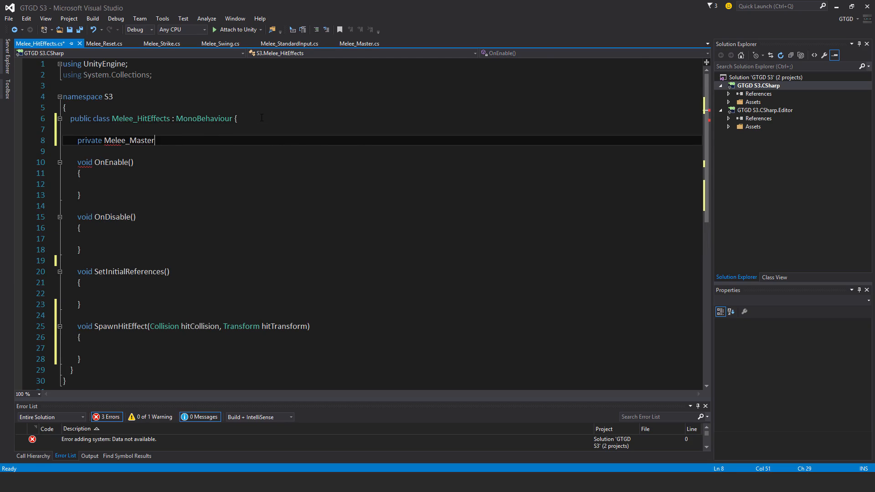
pyautogui.write('meleeMaste')
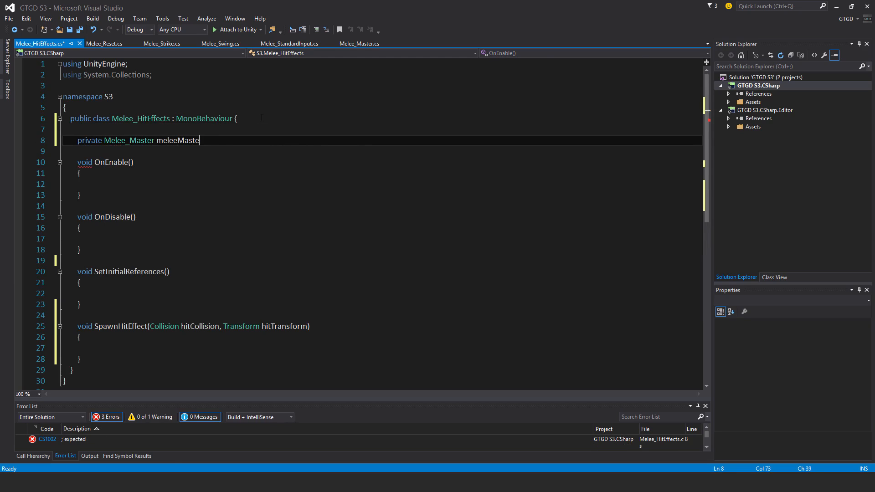
pyautogui.write(';')
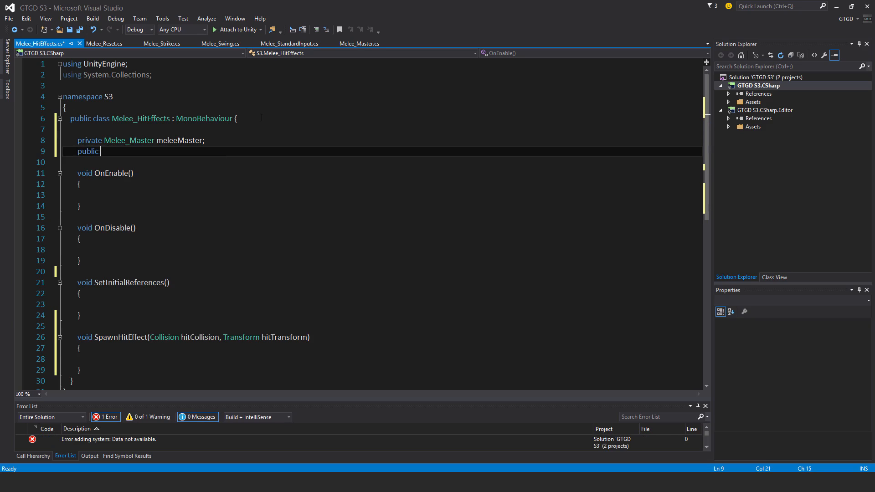
# - Declare public GameObject fields defaultHitEffect and enemyHitEffect
pyautogui.write('GameObject defau')
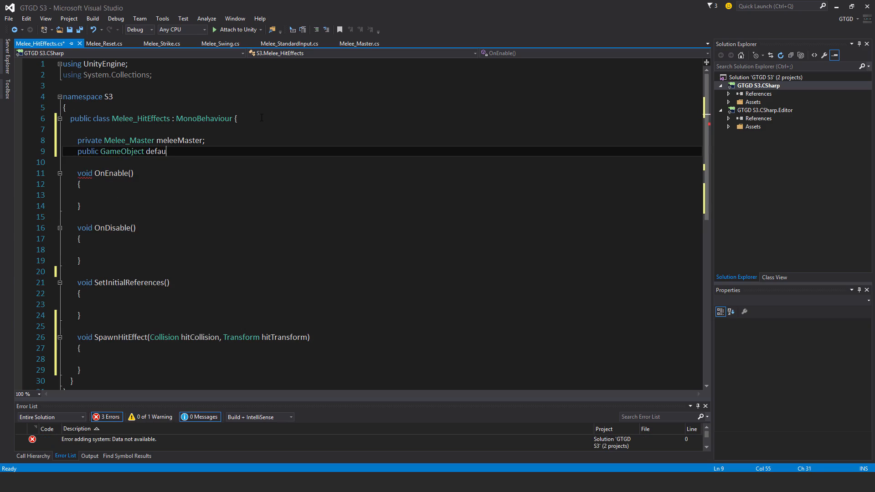
pyautogui.write('ltHitEffect;')
pyautogui.write('public')
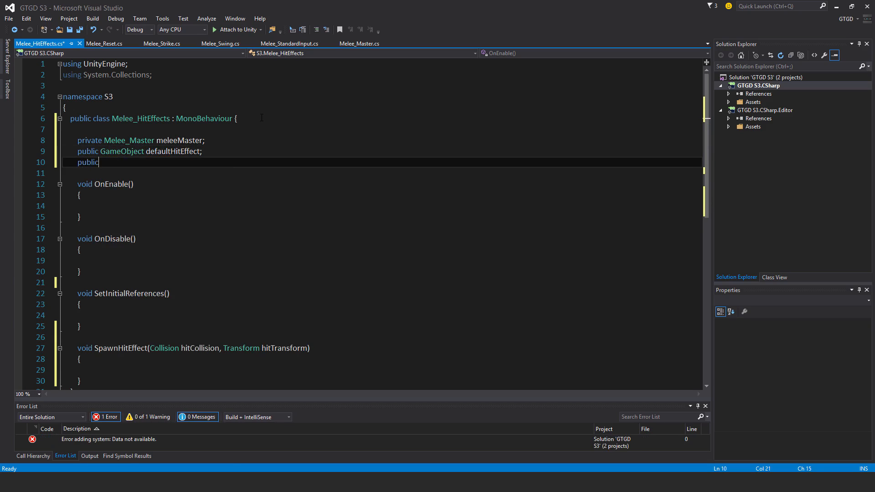
pyautogui.write('GameObject')
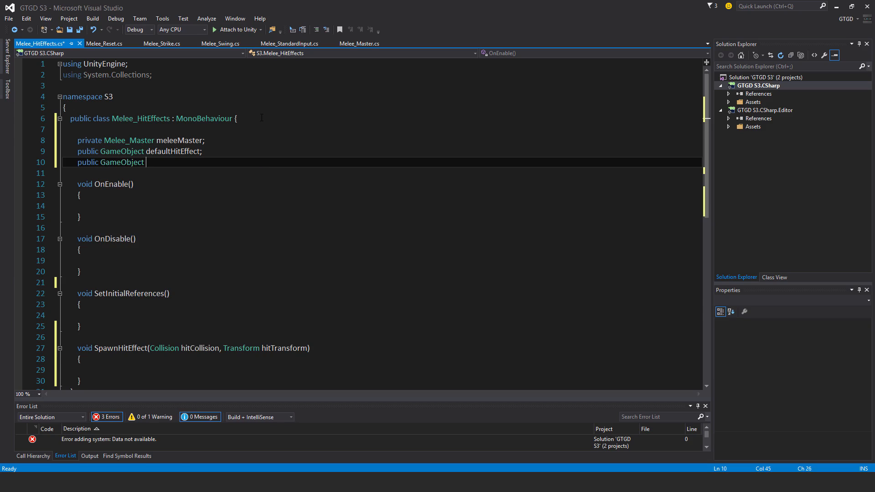
pyautogui.write('enemyHitE')
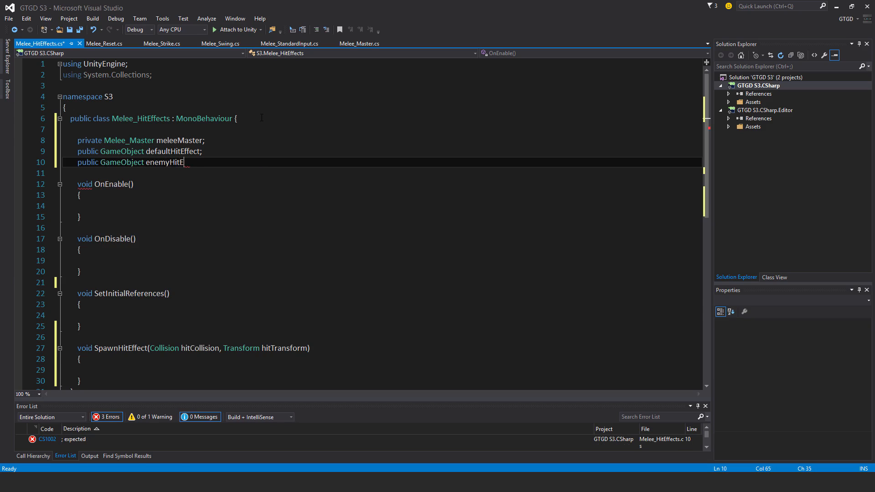
pyautogui.write('ffect;')
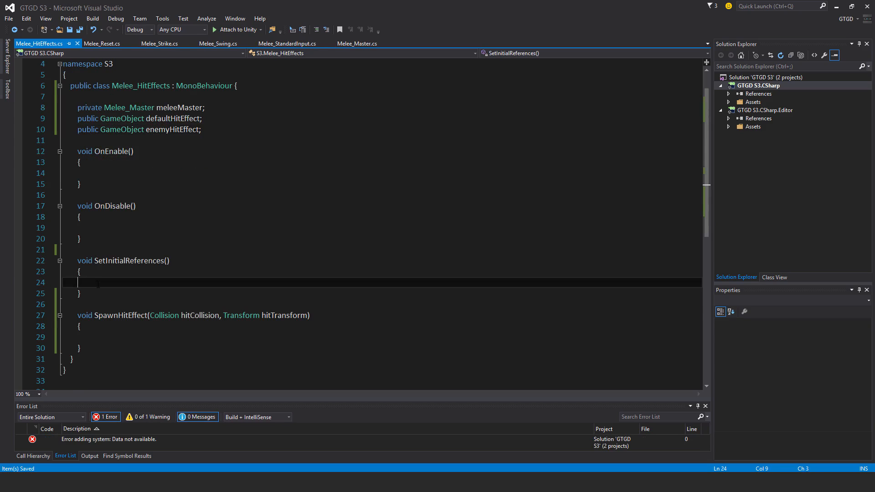
# - Assign meleeMaster = GetComponent<Melee_Master>() in SetInitialReferences
pyautogui.write('meleeMaster')
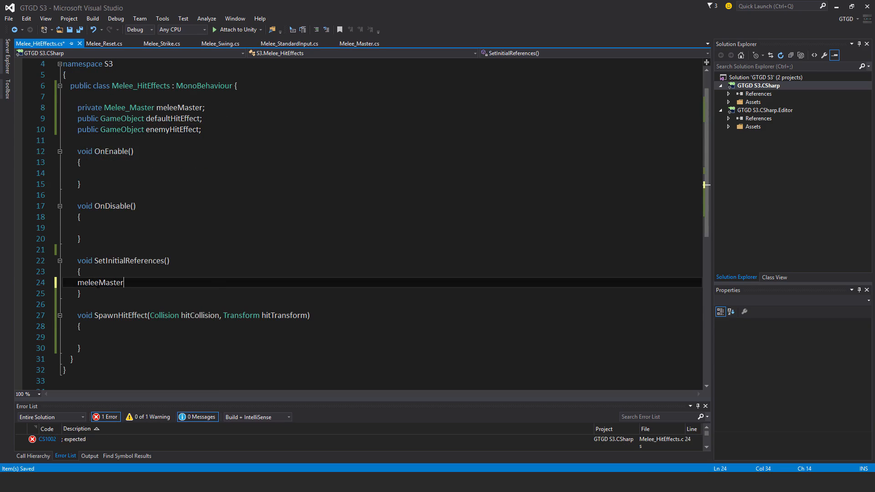
pyautogui.write('= GetComponent<>()')
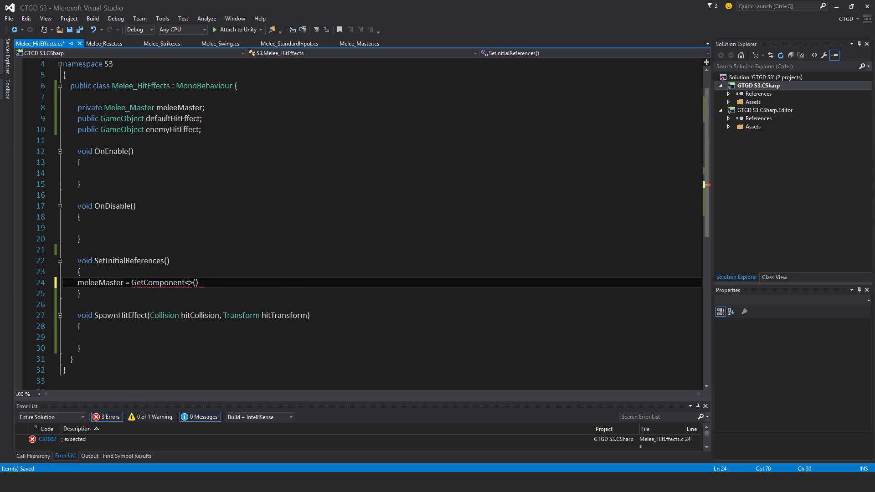
pyautogui.write('Melee_Master>')
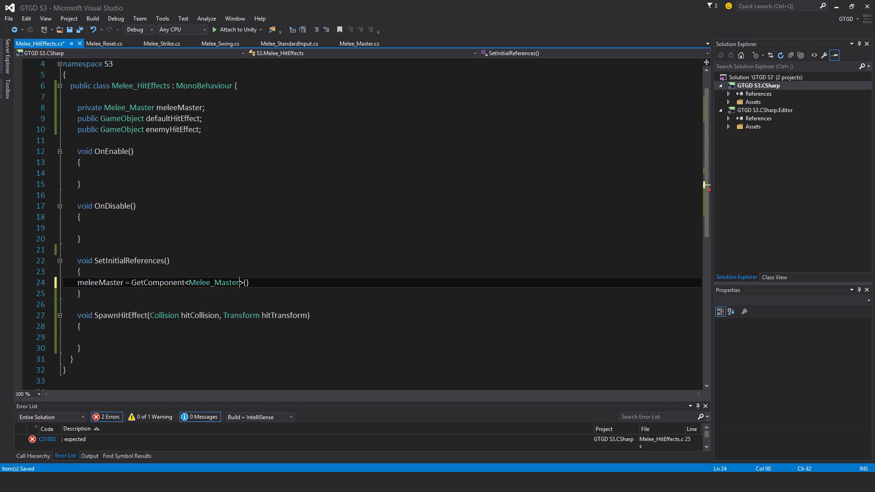
pyautogui.write(';')
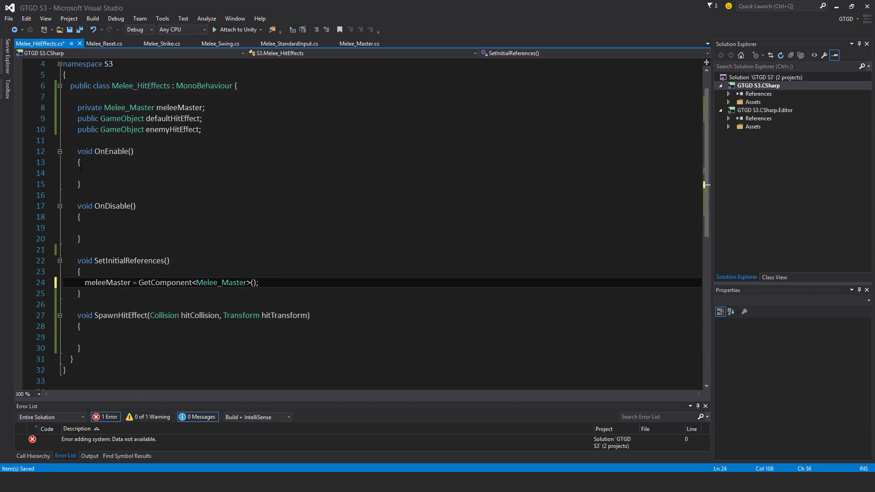
# - In OnEnable call SetInitialReferences() and subscribe SpawnHitEffect to meleeMaster.EventHit
pyautogui.click(97, 173)
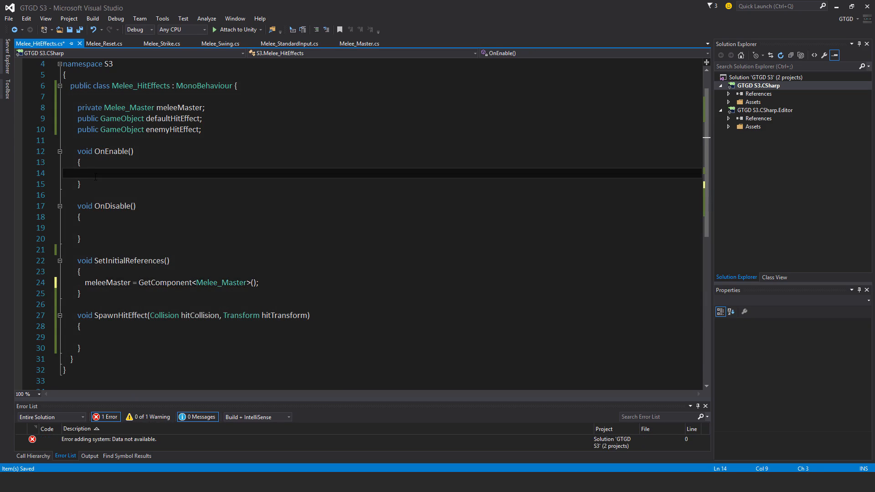
pyautogui.write('SetInitialReferences()')
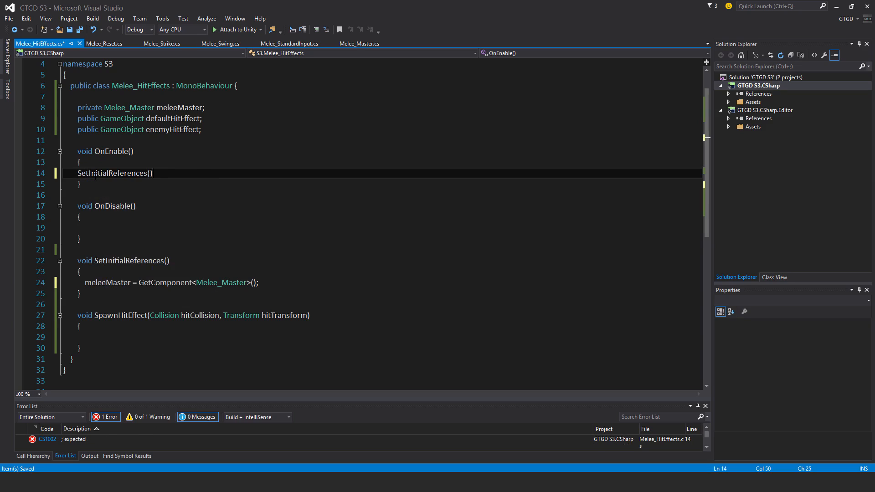
pyautogui.write(';')
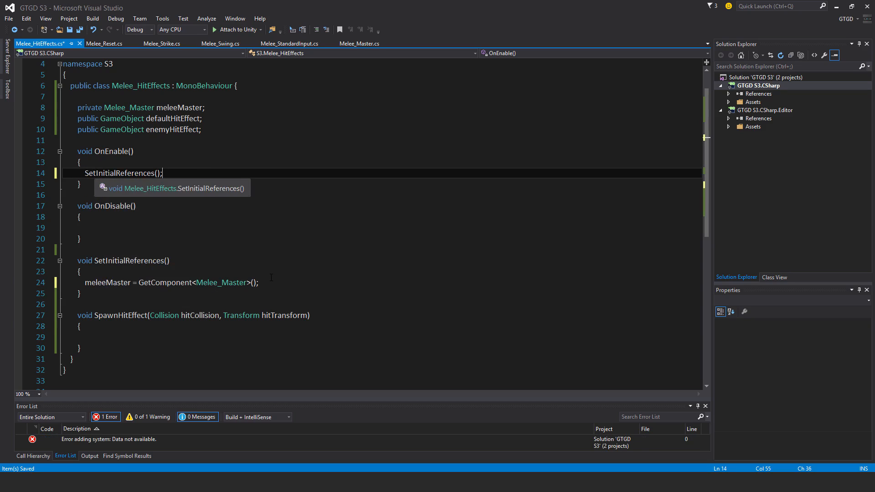
pyautogui.write('m')
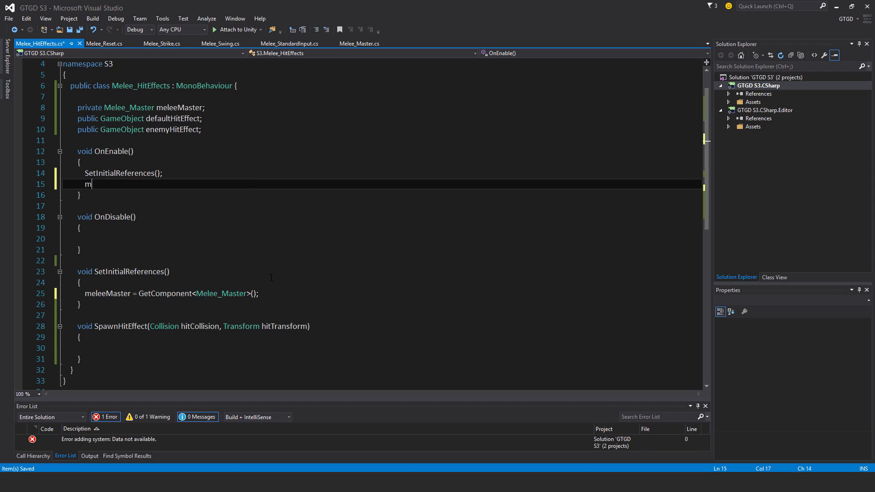
pyautogui.write('eleeMaster.')
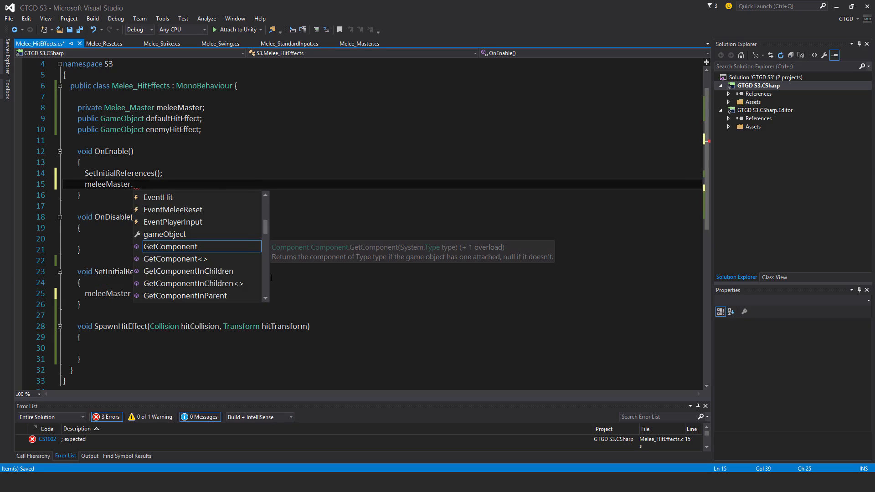
pyautogui.write('EventHit')
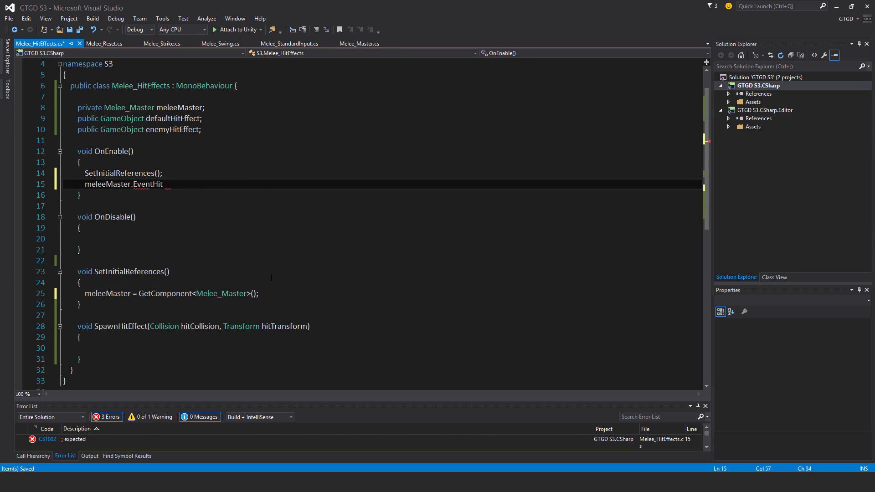
pyautogui.write('+= spawh')
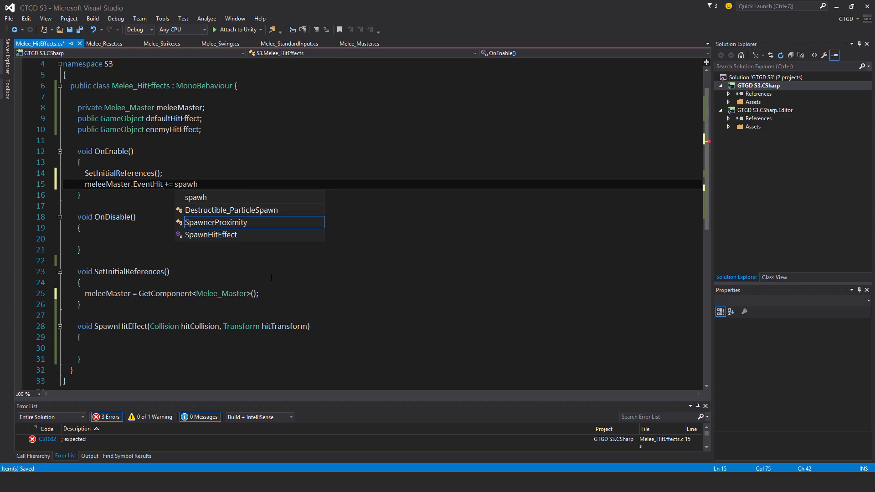
pyautogui.write('h')
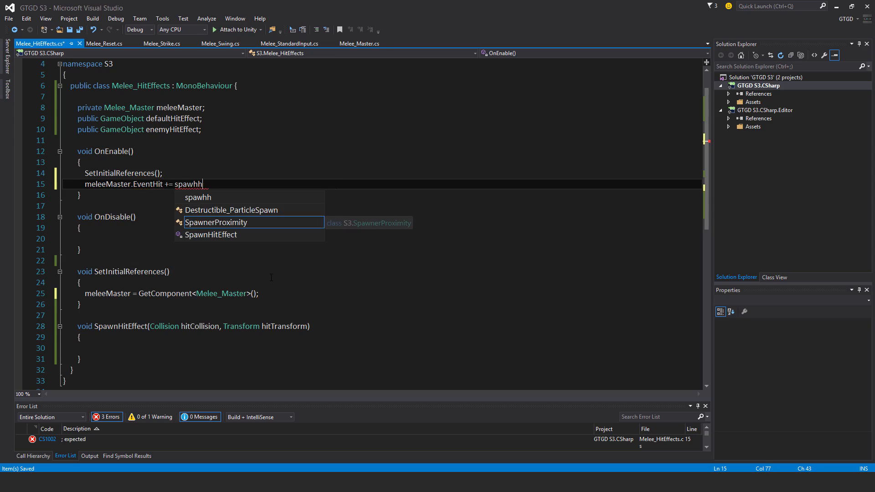
pyautogui.press('Tab')
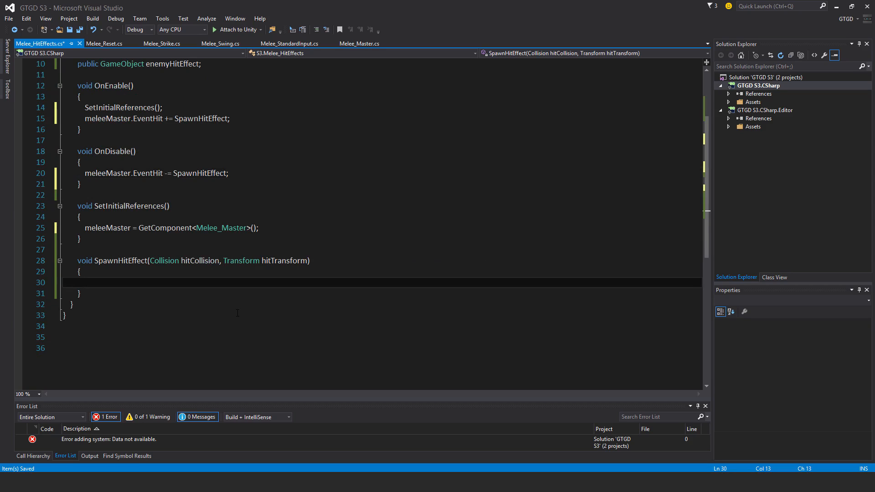
# - Write Quaternion quatAngle = Quaternion.LookRotation(hitCollision.contacts[0].normal); inside SpawnHitEffect
pyautogui.click(85, 283)
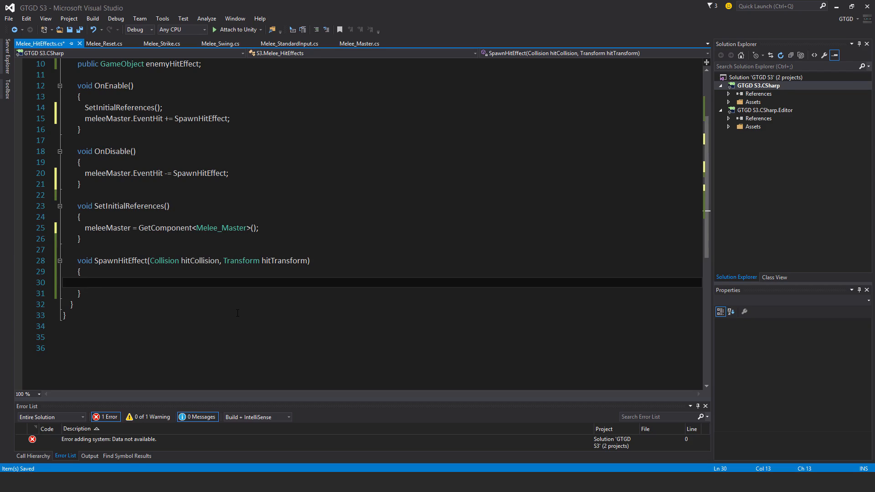
pyautogui.write('Quaternion q')
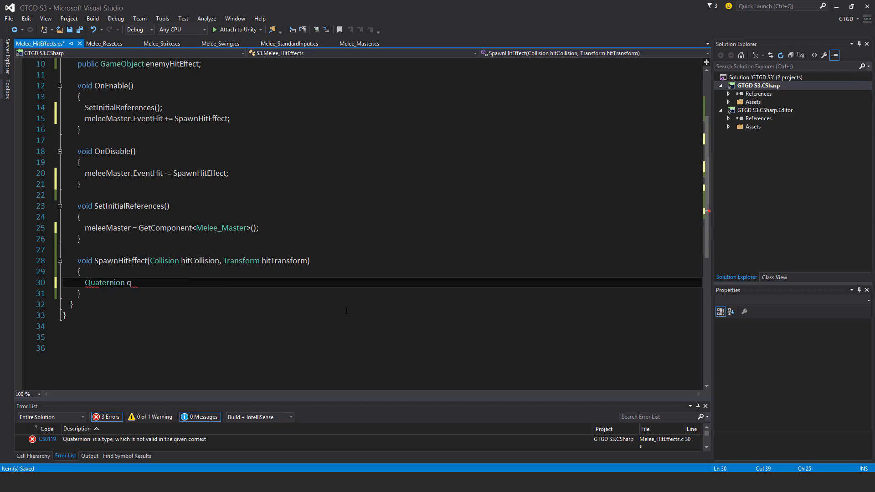
pyautogui.write('uatAngle =')
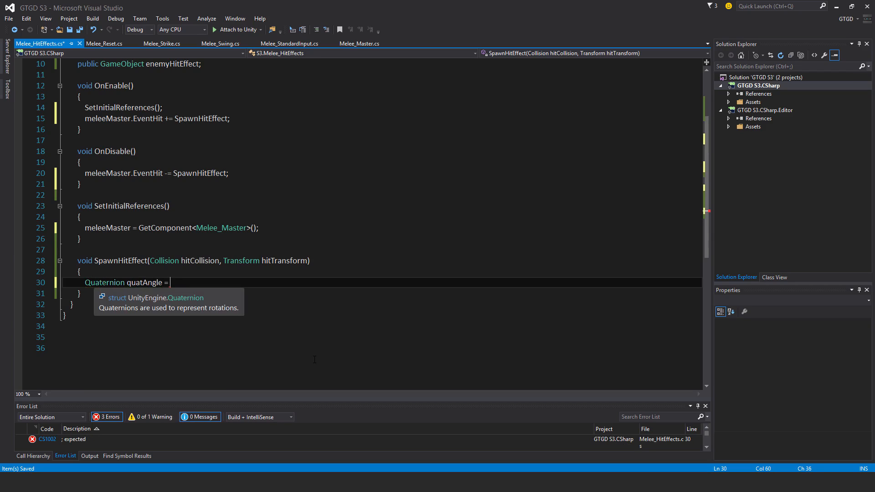
pyautogui.write('Quaternion.')
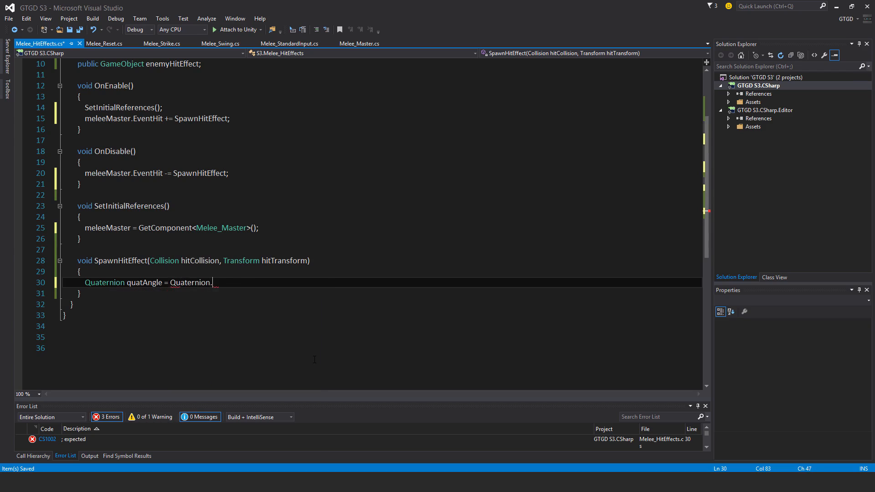
pyautogui.write('LookRotation(')
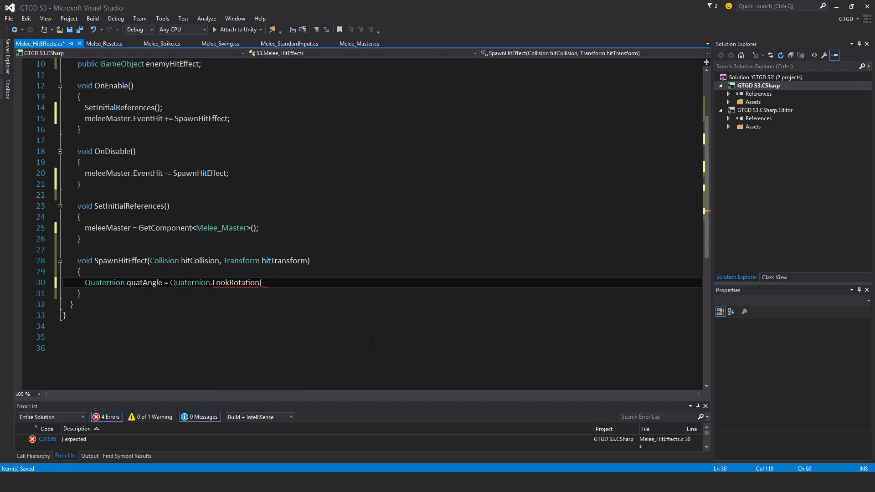
pyautogui.write('hitCollision')
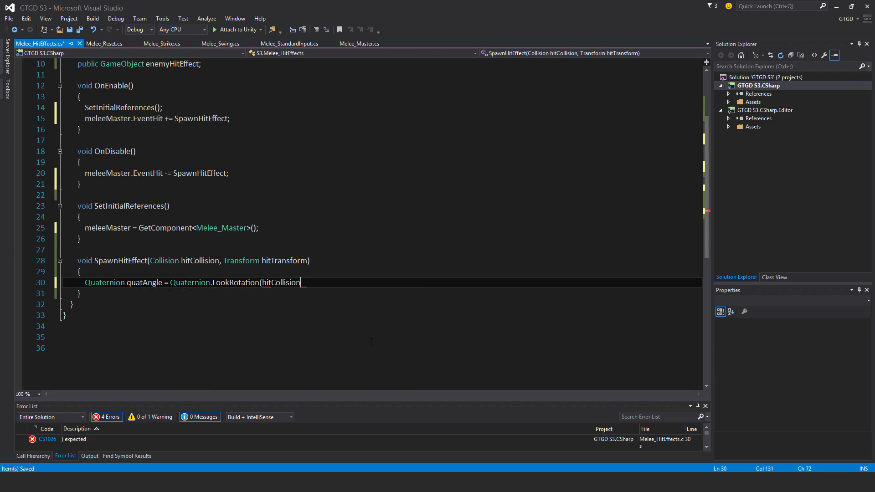
pyautogui.write('.contacts[0].no')
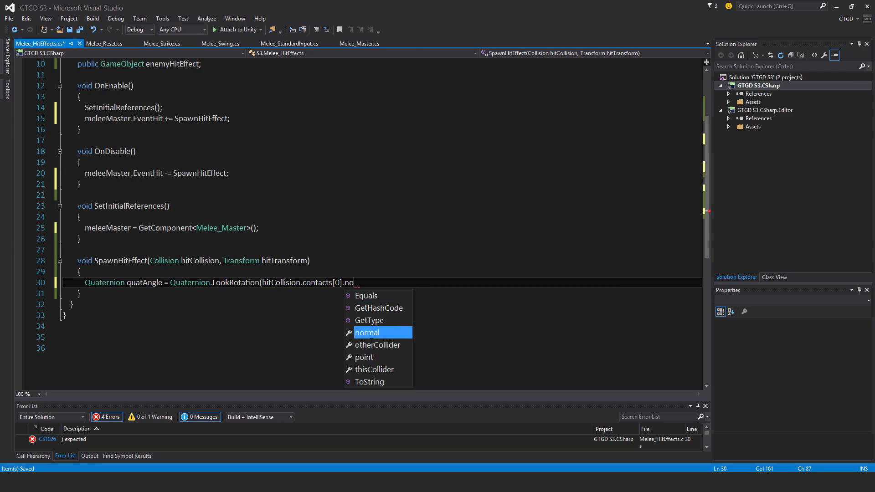
pyautogui.press('Tab')
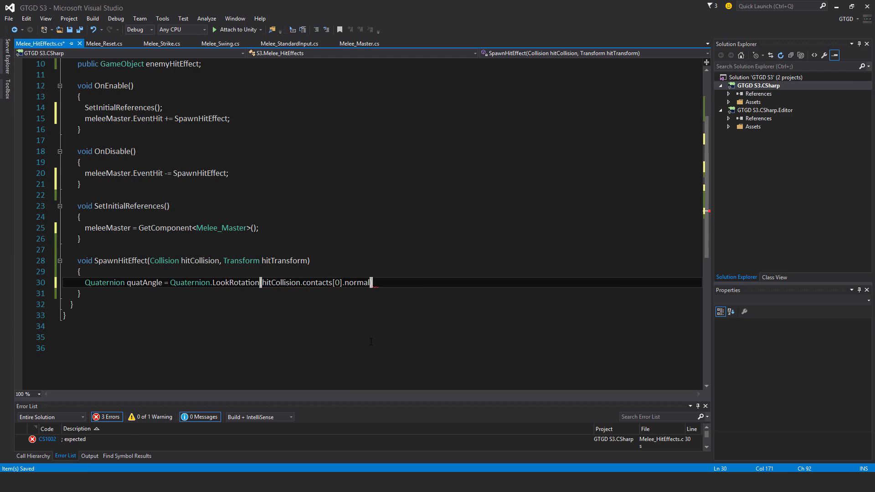
pyautogui.write(');')
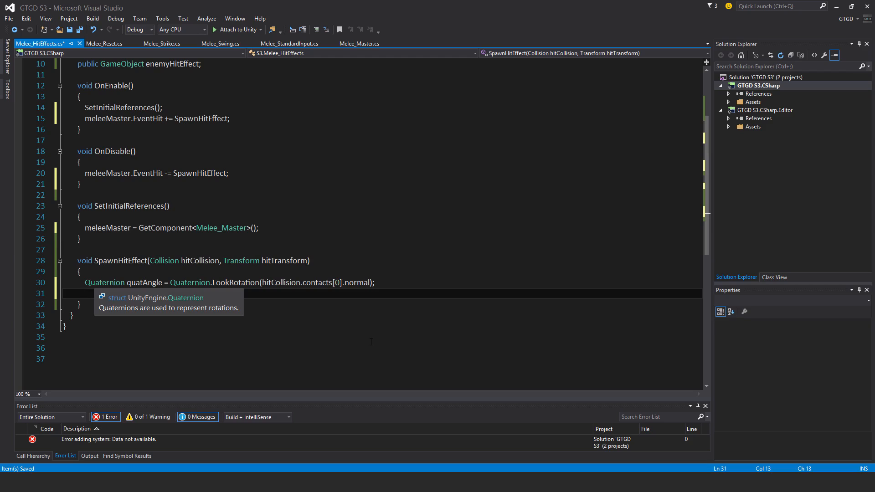
pyautogui.moveTo(390, 369)
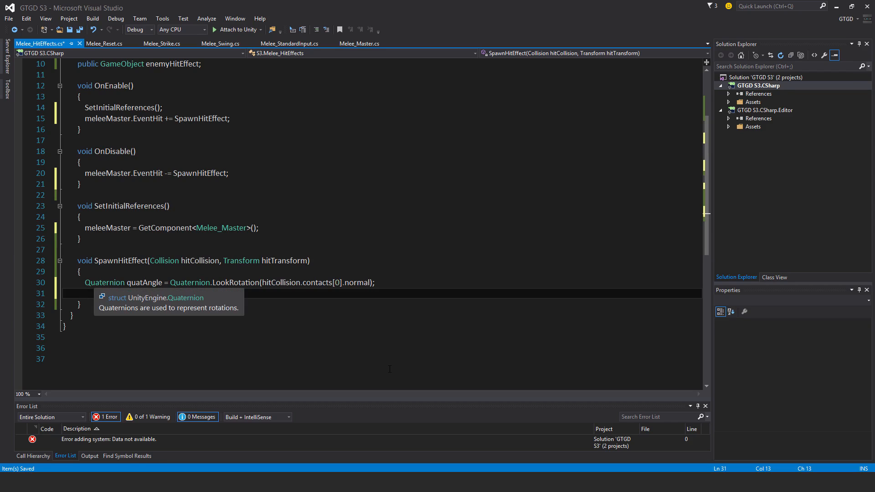
# - Add if (hitTransform.GetComponent<Enemy_TakeDamage>() != null) with an empty block
pyautogui.write('if(')
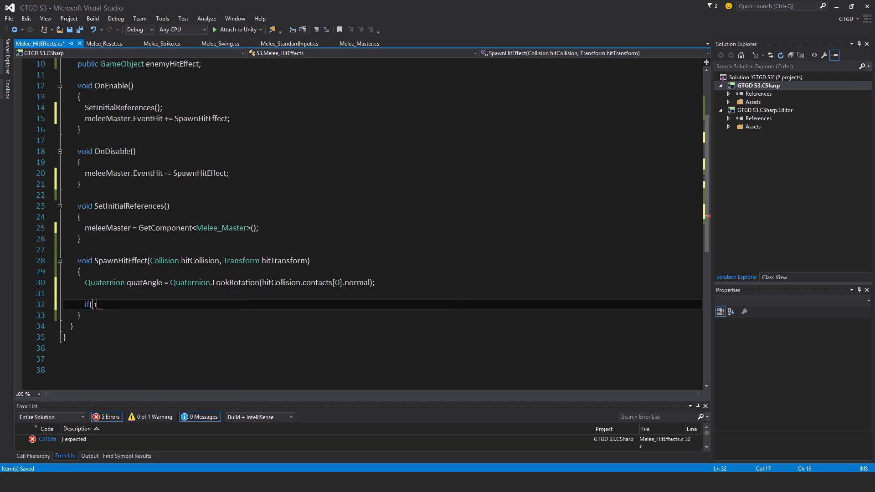
pyautogui.write('hitTransform')
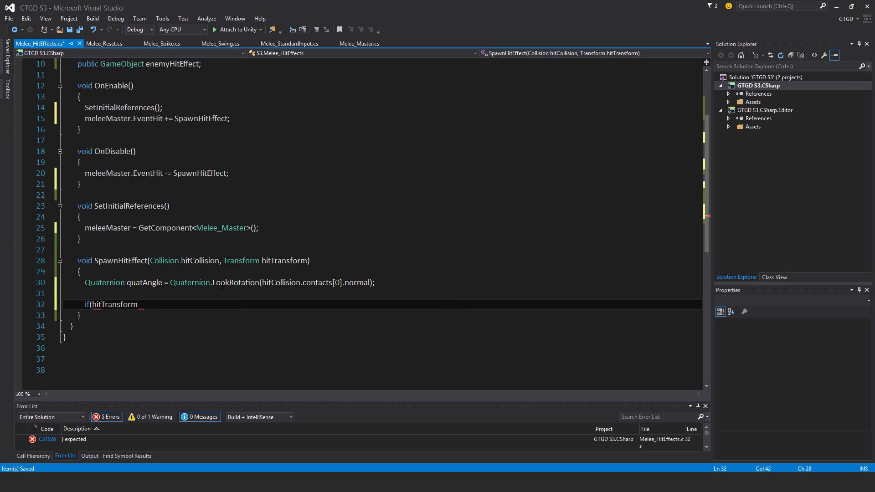
pyautogui.write('.')
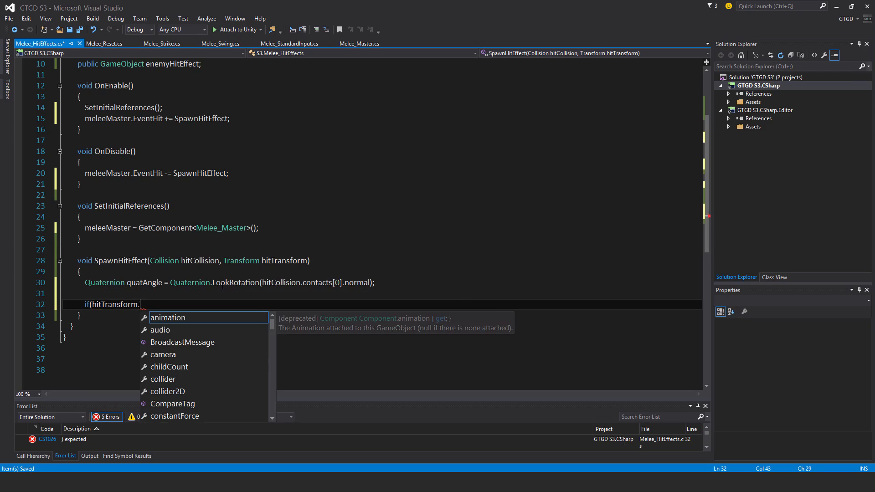
pyautogui.write('get')
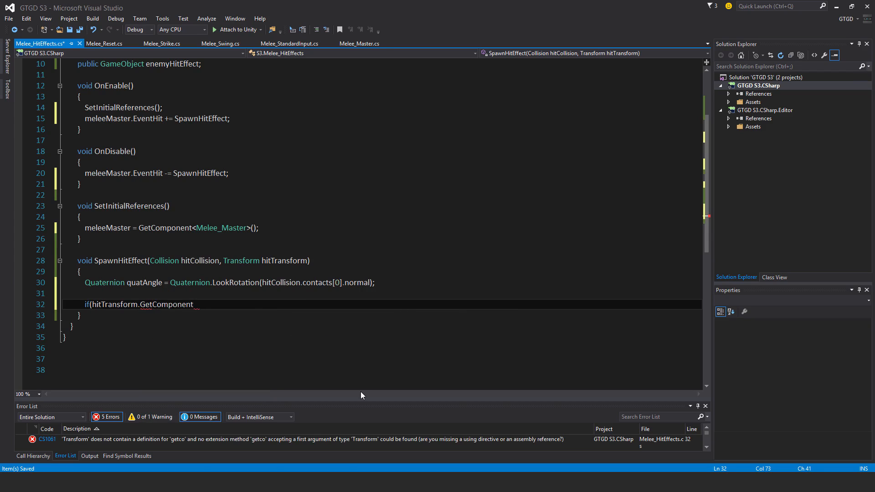
pyautogui.write('<>()')
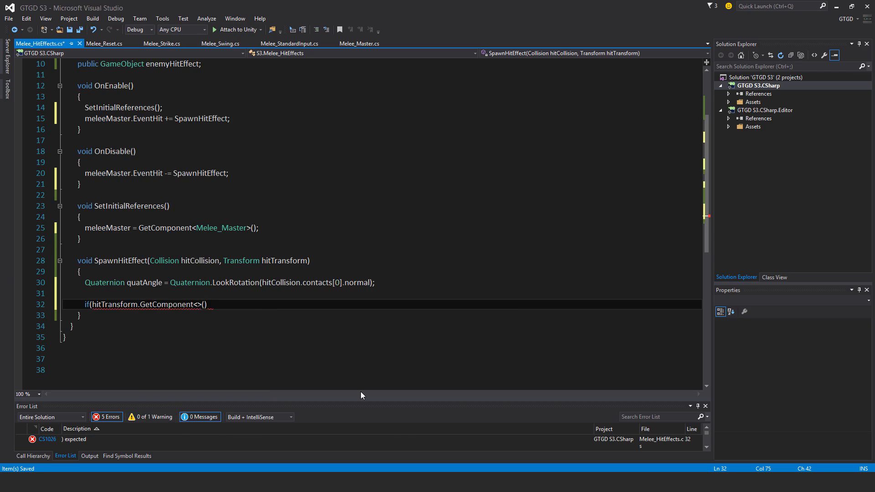
pyautogui.write('enemy_TakeDamage')
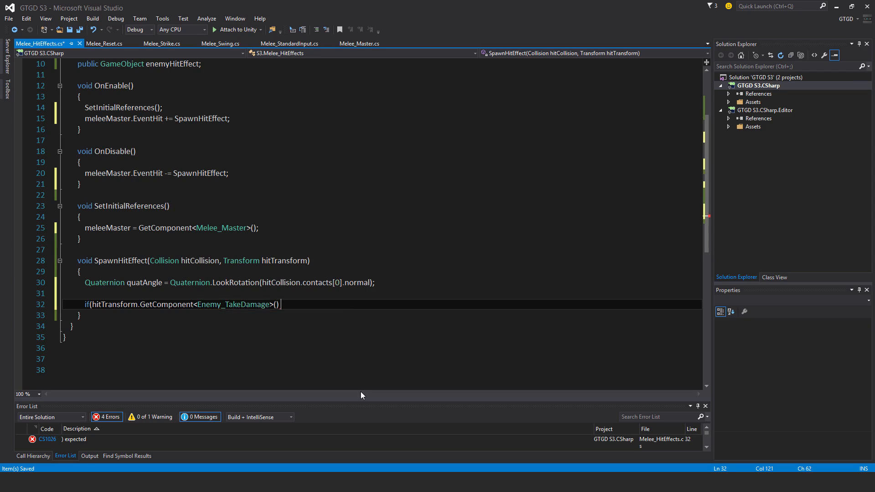
pyautogui.write('!')
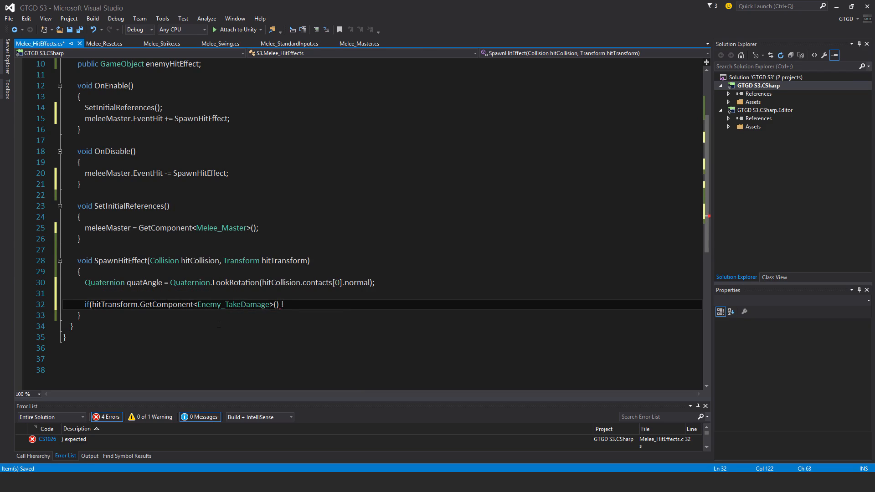
pyautogui.write('!= null)')
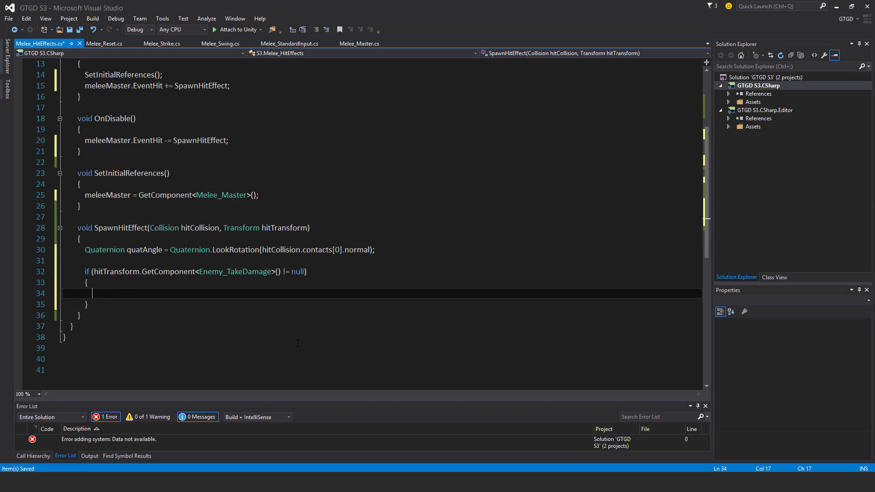
# - Instantiate enemyHitEffect at hitCollision.contacts[0].point with quatAngle in the if block
pyautogui.write('Instantiate')
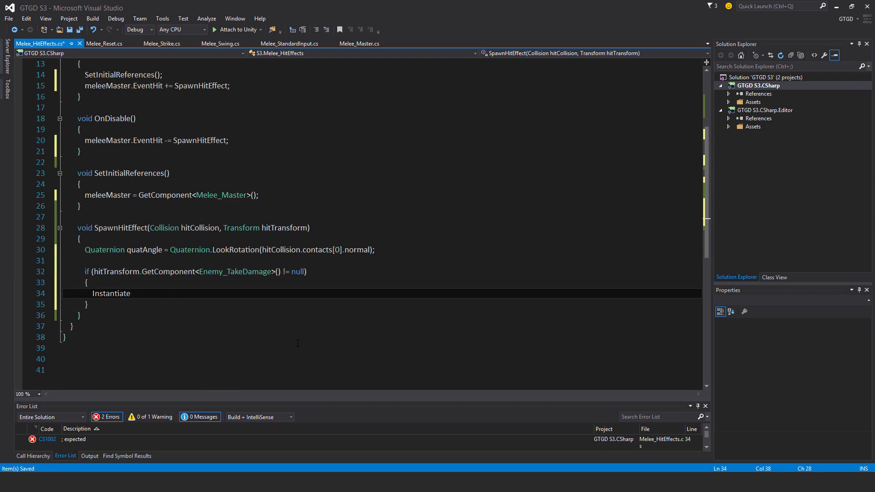
pyautogui.write('(ene')
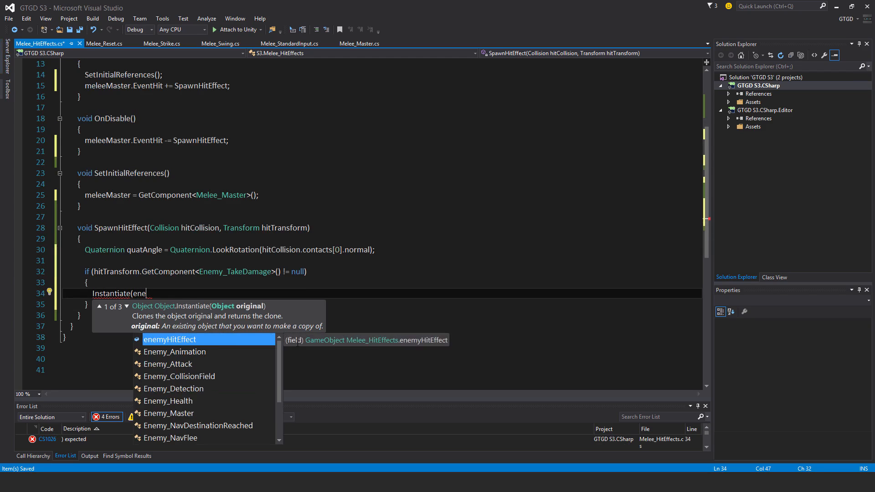
pyautogui.write('nemyHitEffect, h')
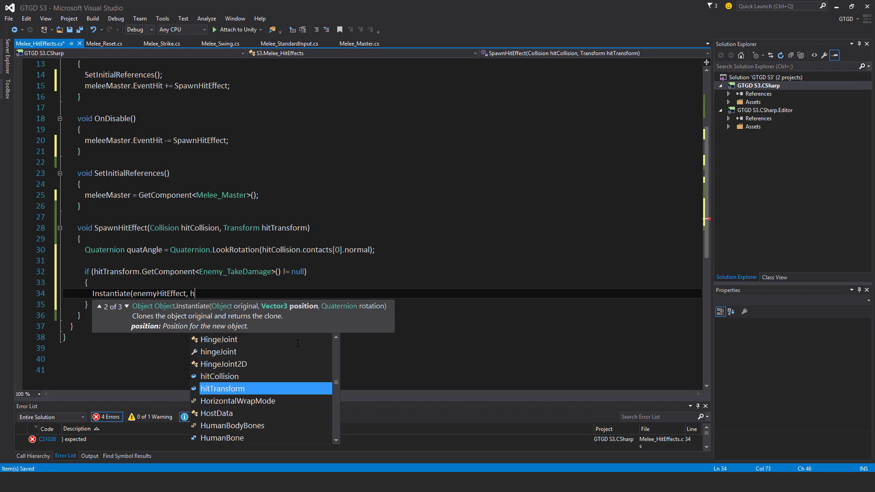
pyautogui.write('itCollision.contacts[0')
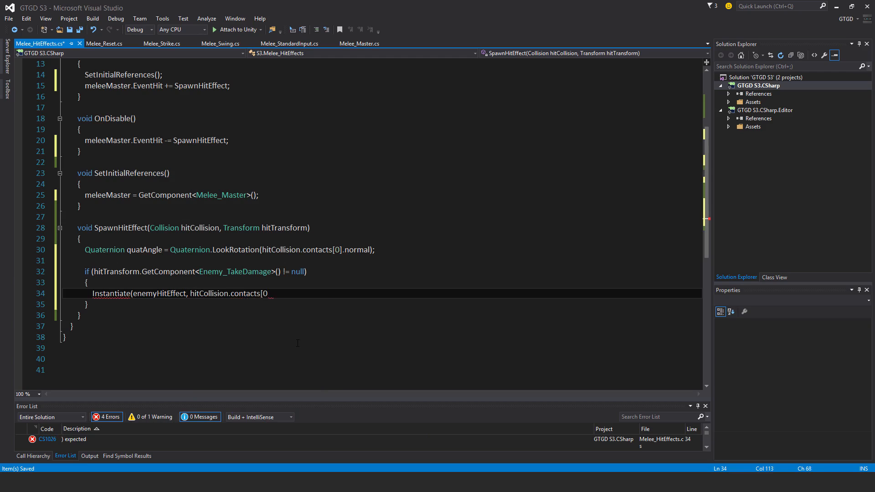
pyautogui.write('].point')
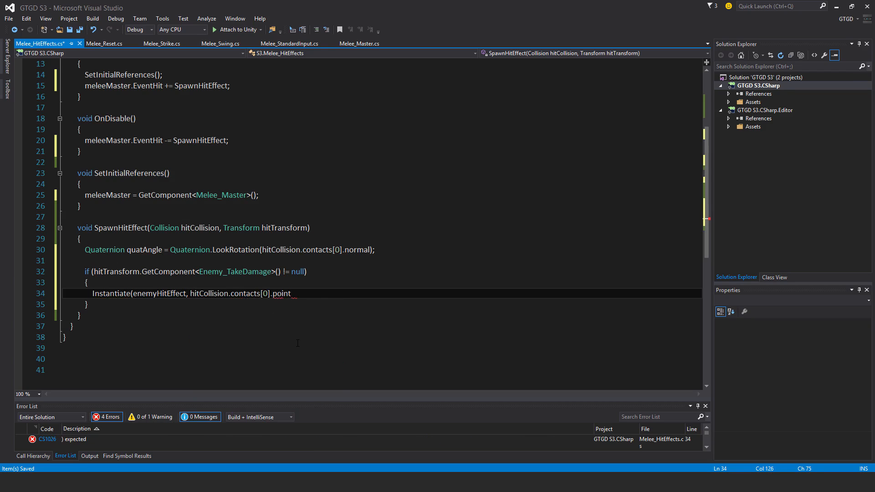
pyautogui.write(',')
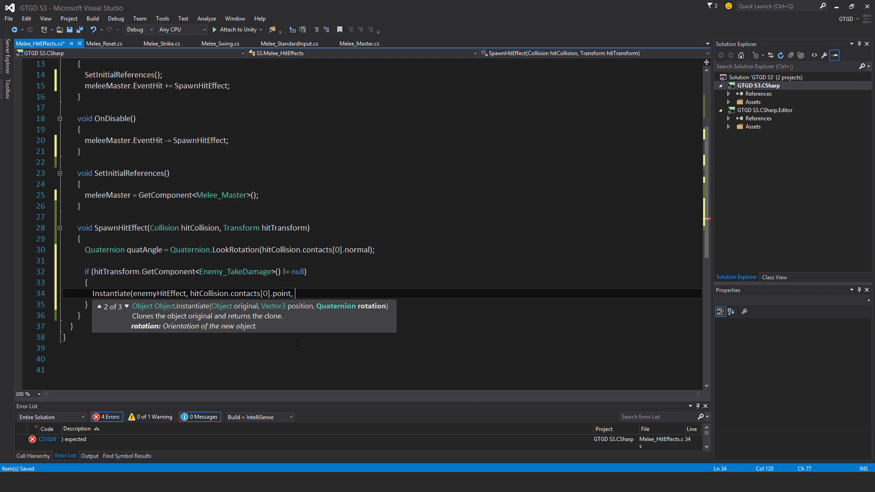
pyautogui.write('quatAngle);')
pyautogui.write('else')
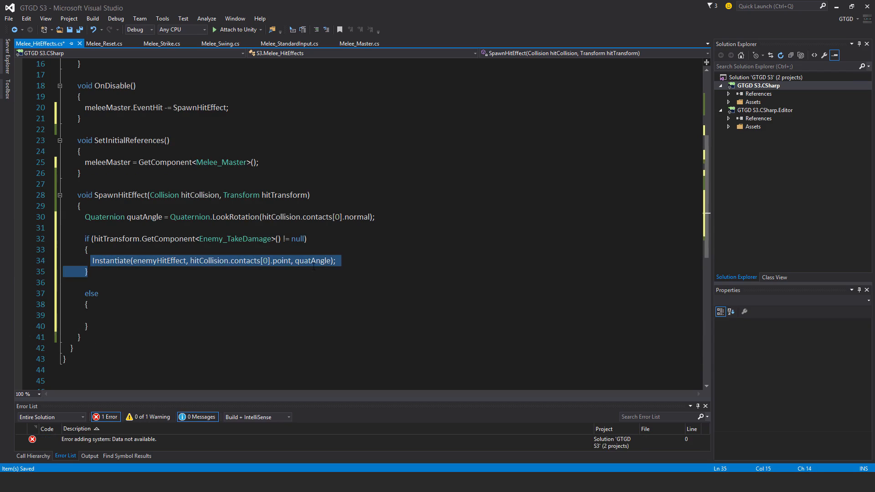
# - Add the else branch instantiating defaultHitEffect with the same arguments
pyautogui.click(106, 316)
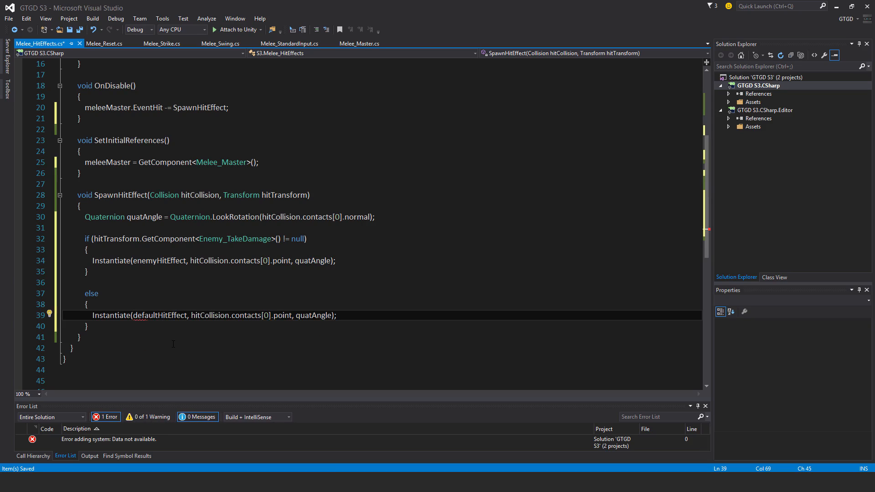
pyautogui.doubleClick(159, 315)
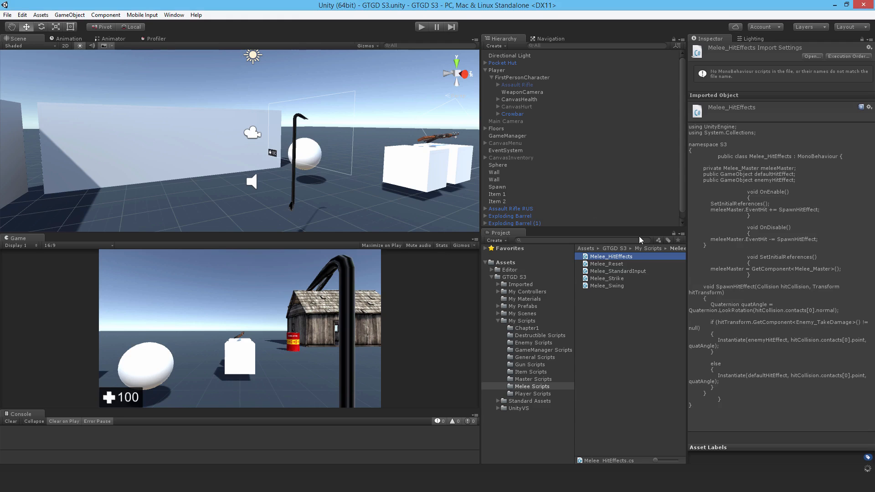
# - Add Melee_HitEffects to the Crowbar with both hit-effect prefabs and test swinging in play mode
pyautogui.click(512, 114)
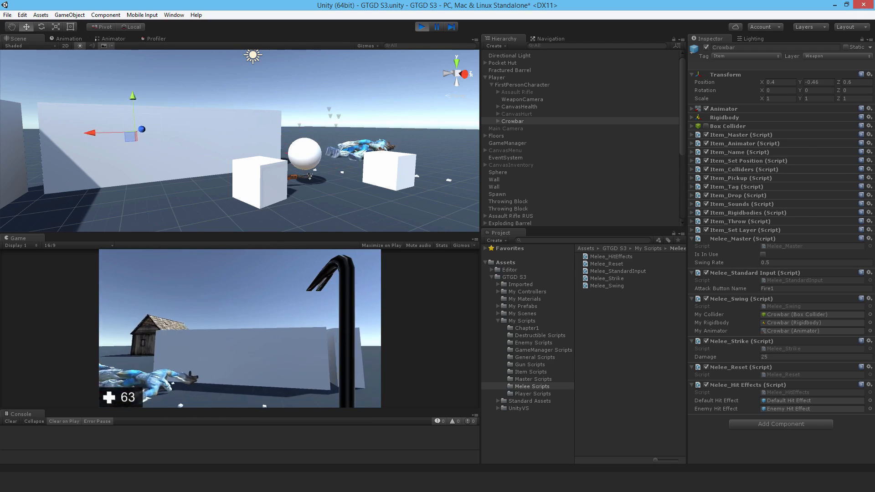
pyautogui.click(19, 245)
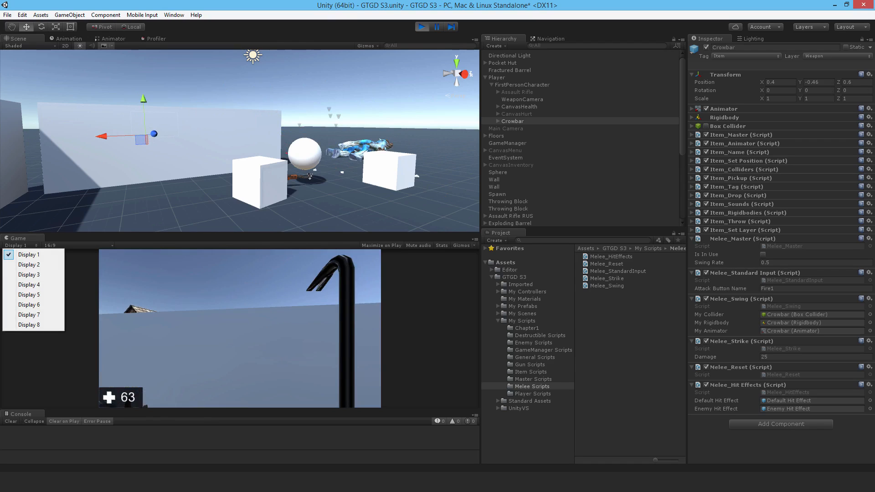